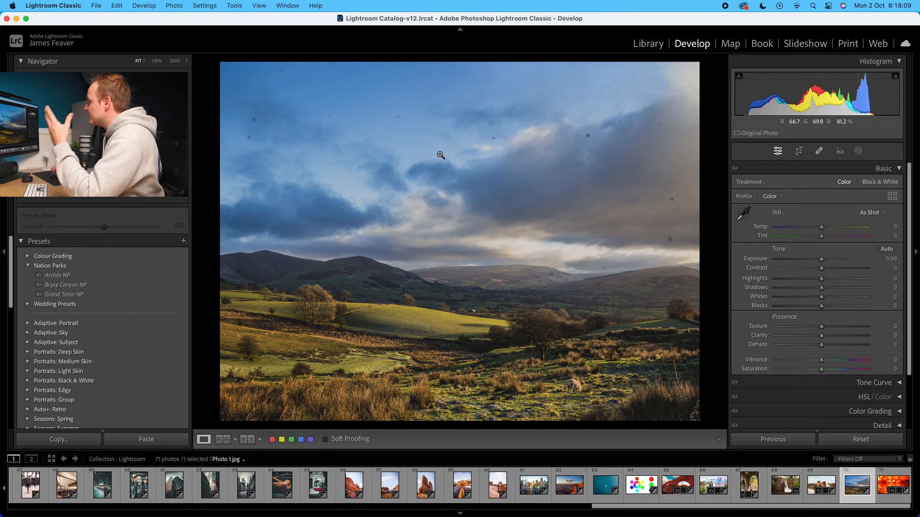
mouse_move(449, 167)
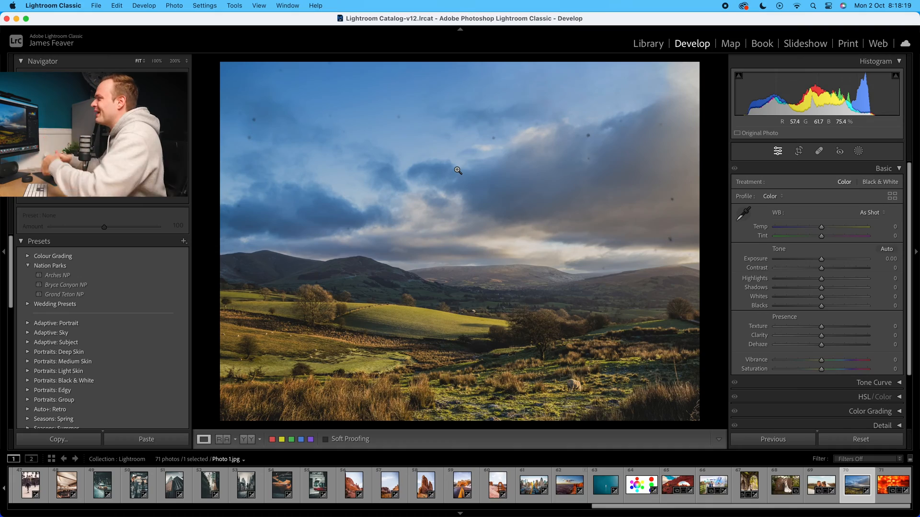
Zoom into the cloudy sky so the dark sensor dust spots become clearly visible
left_click(458, 171)
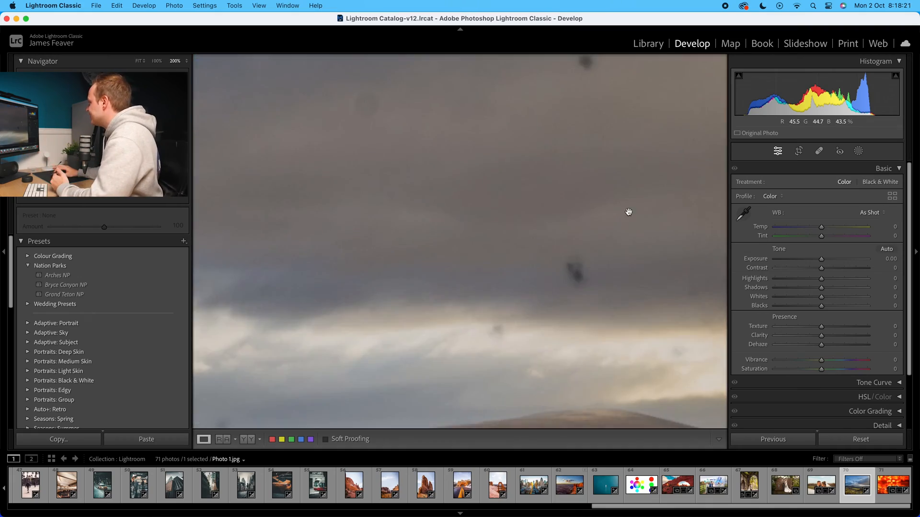